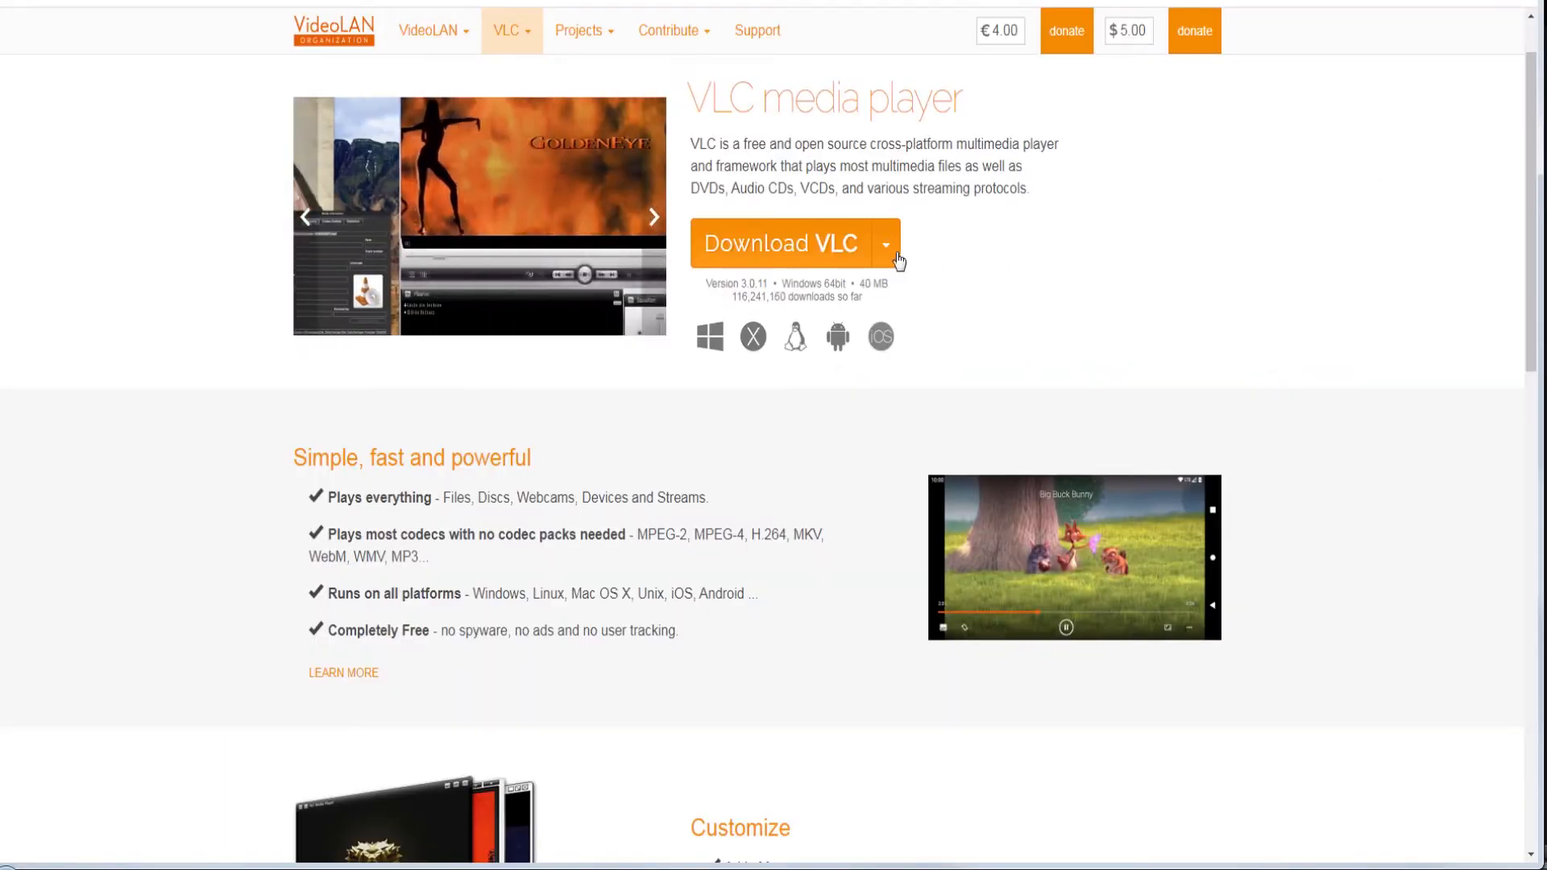
Expand the Download VLC dropdown to list Windows, macOS, Linux, Android and other platforms
left_click(886, 242)
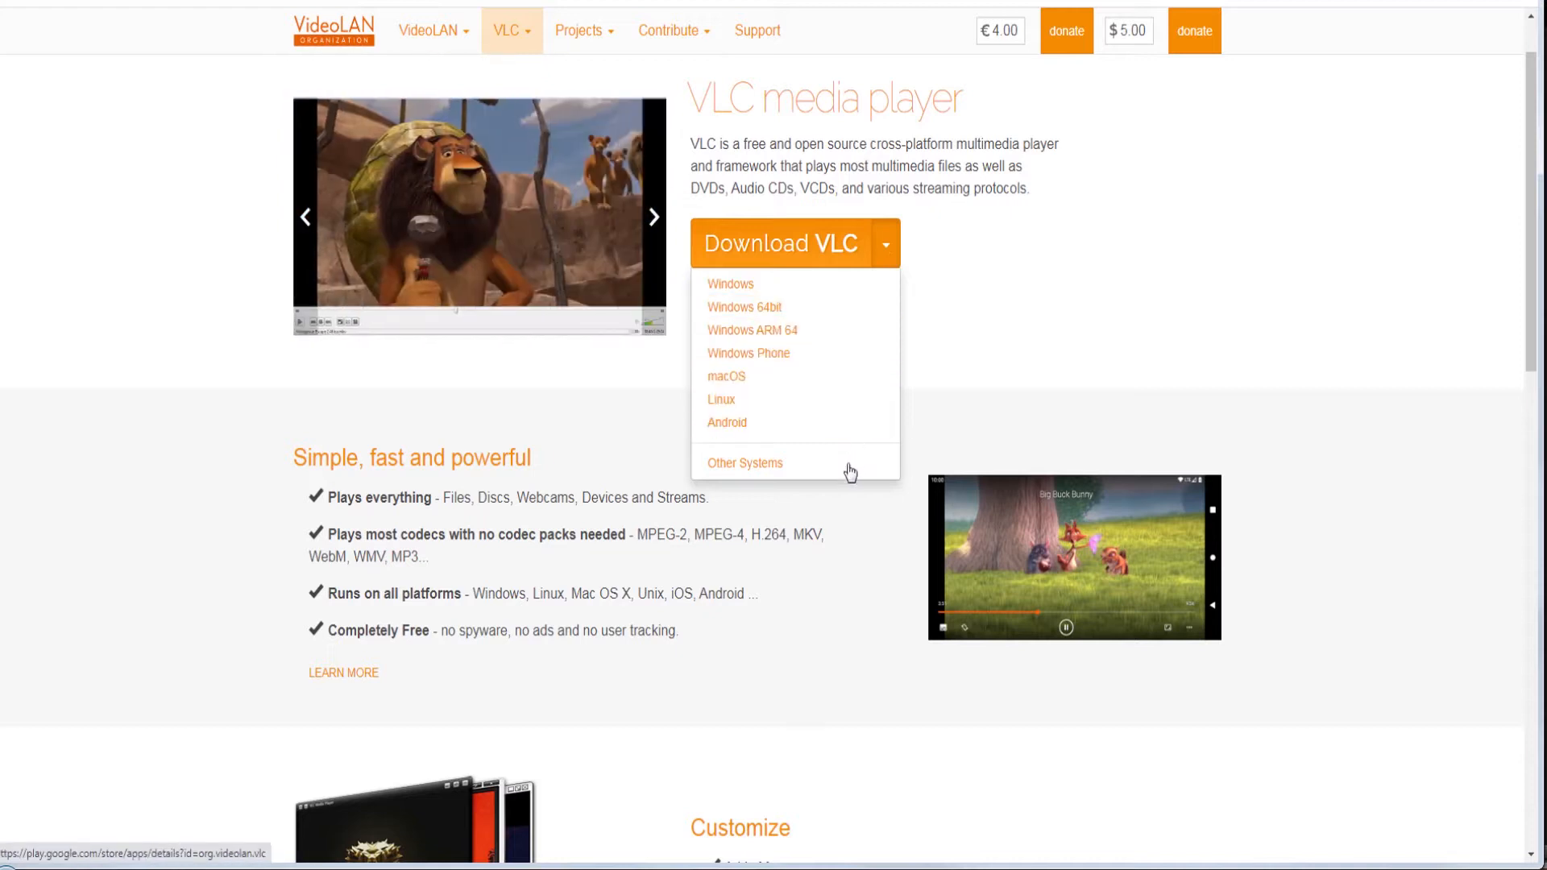
mouse_move(848, 530)
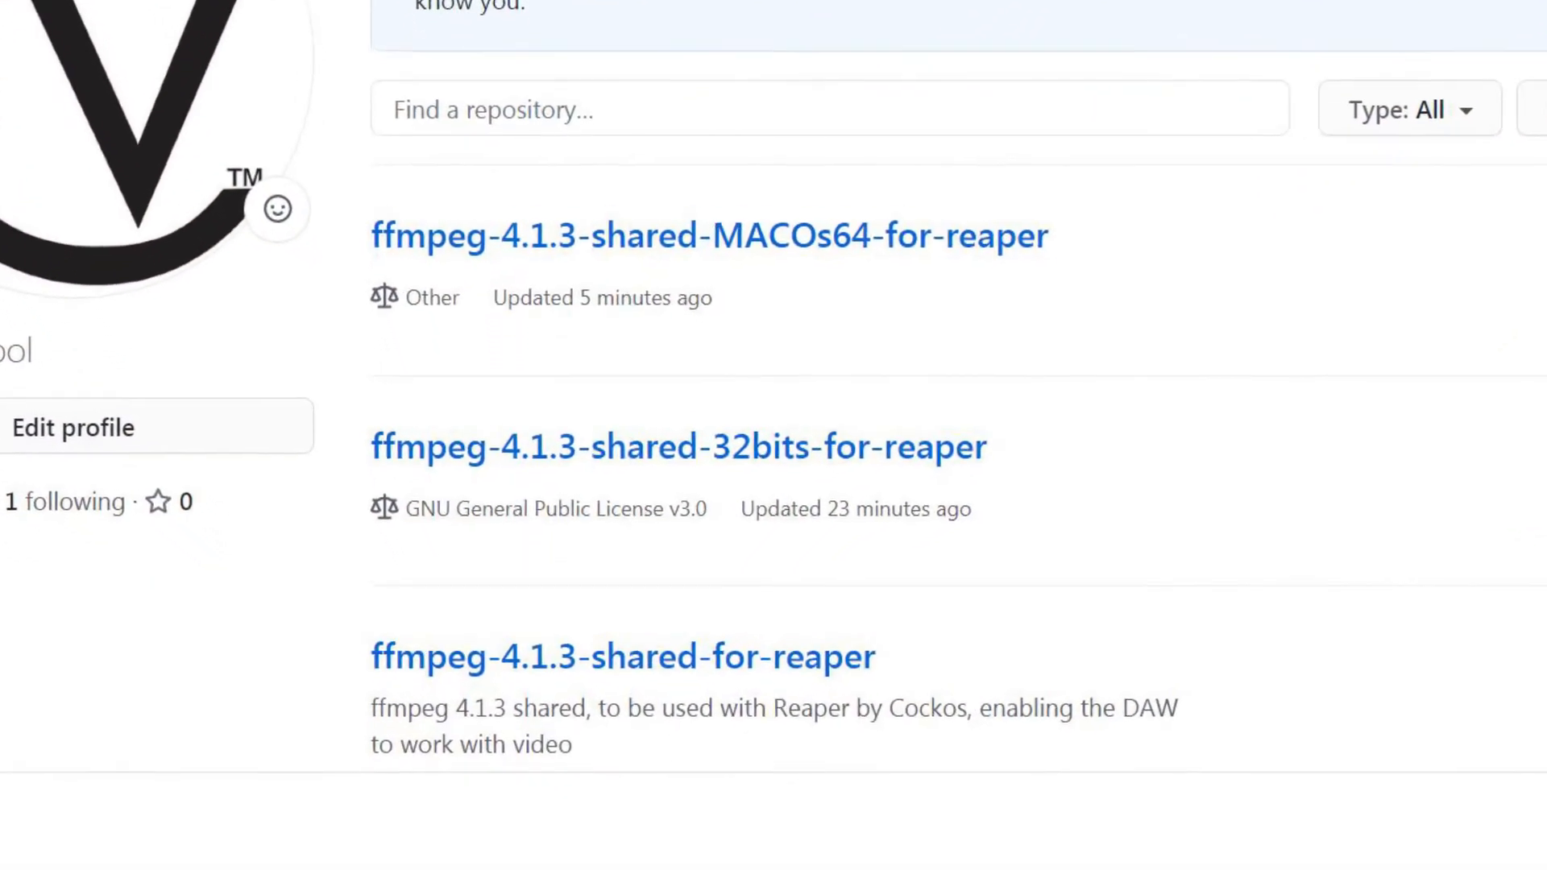
Open the ffmpeg-4.1.3-shared-for-reaper repository and read through its README build notes
scroll("down", 3)
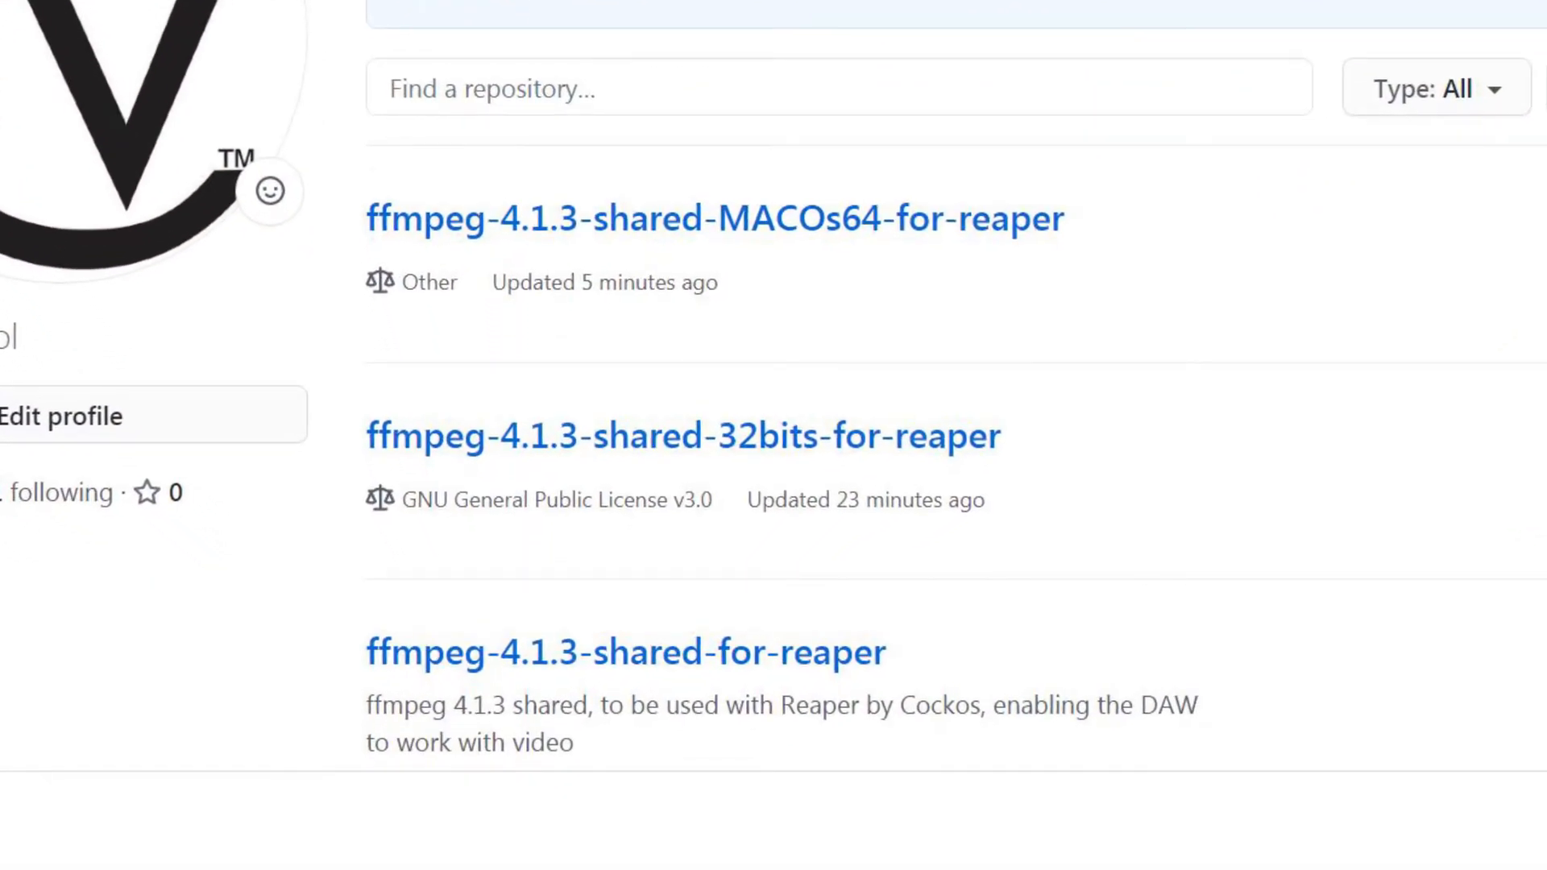
left_click(625, 653)
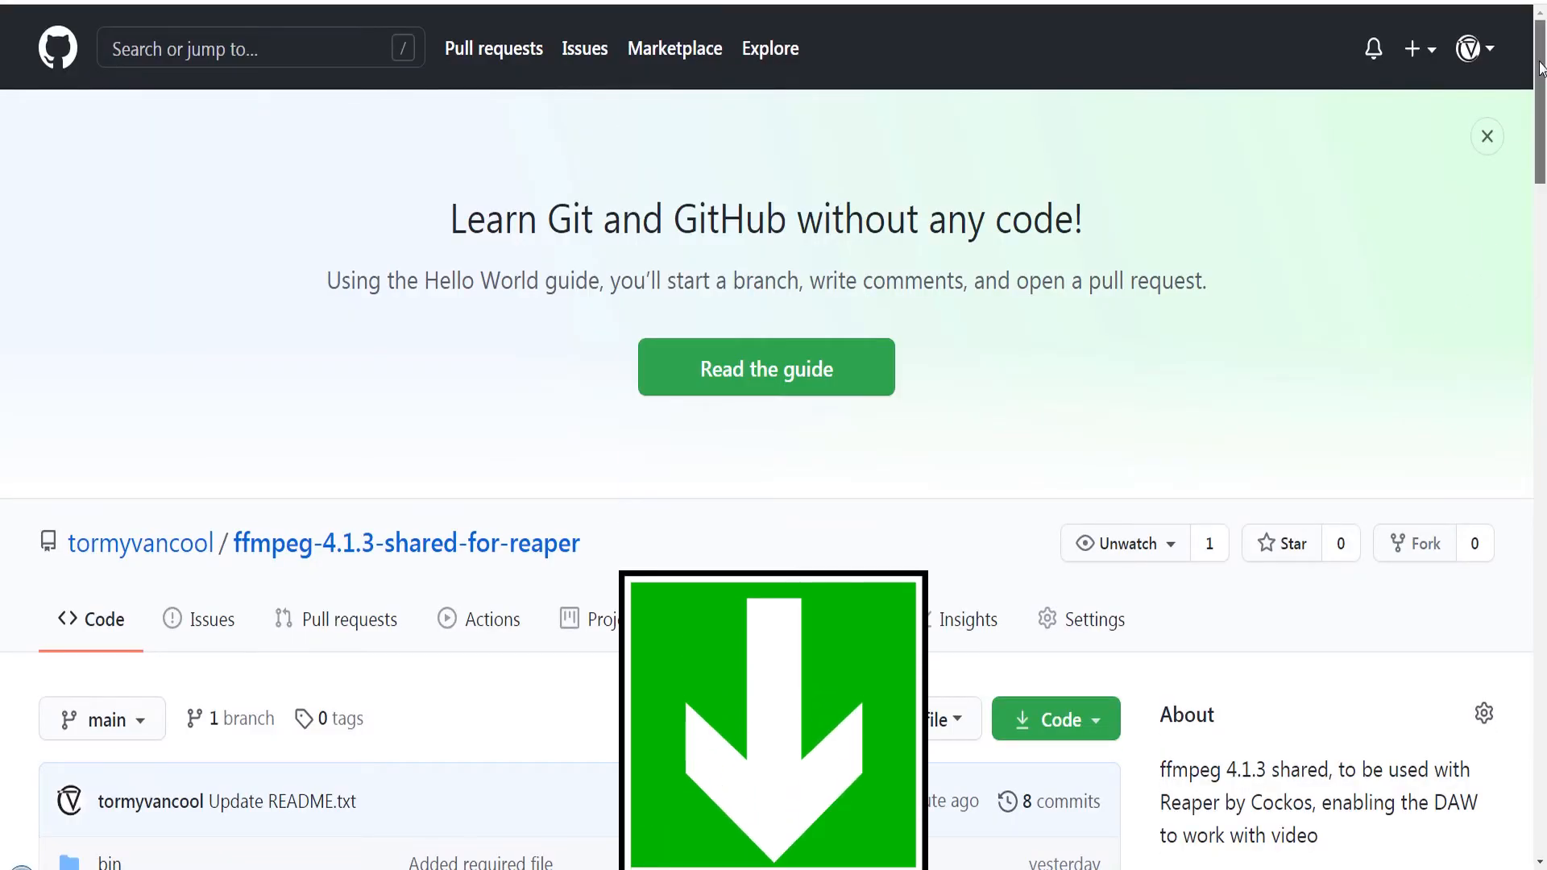
scroll("down", 3)
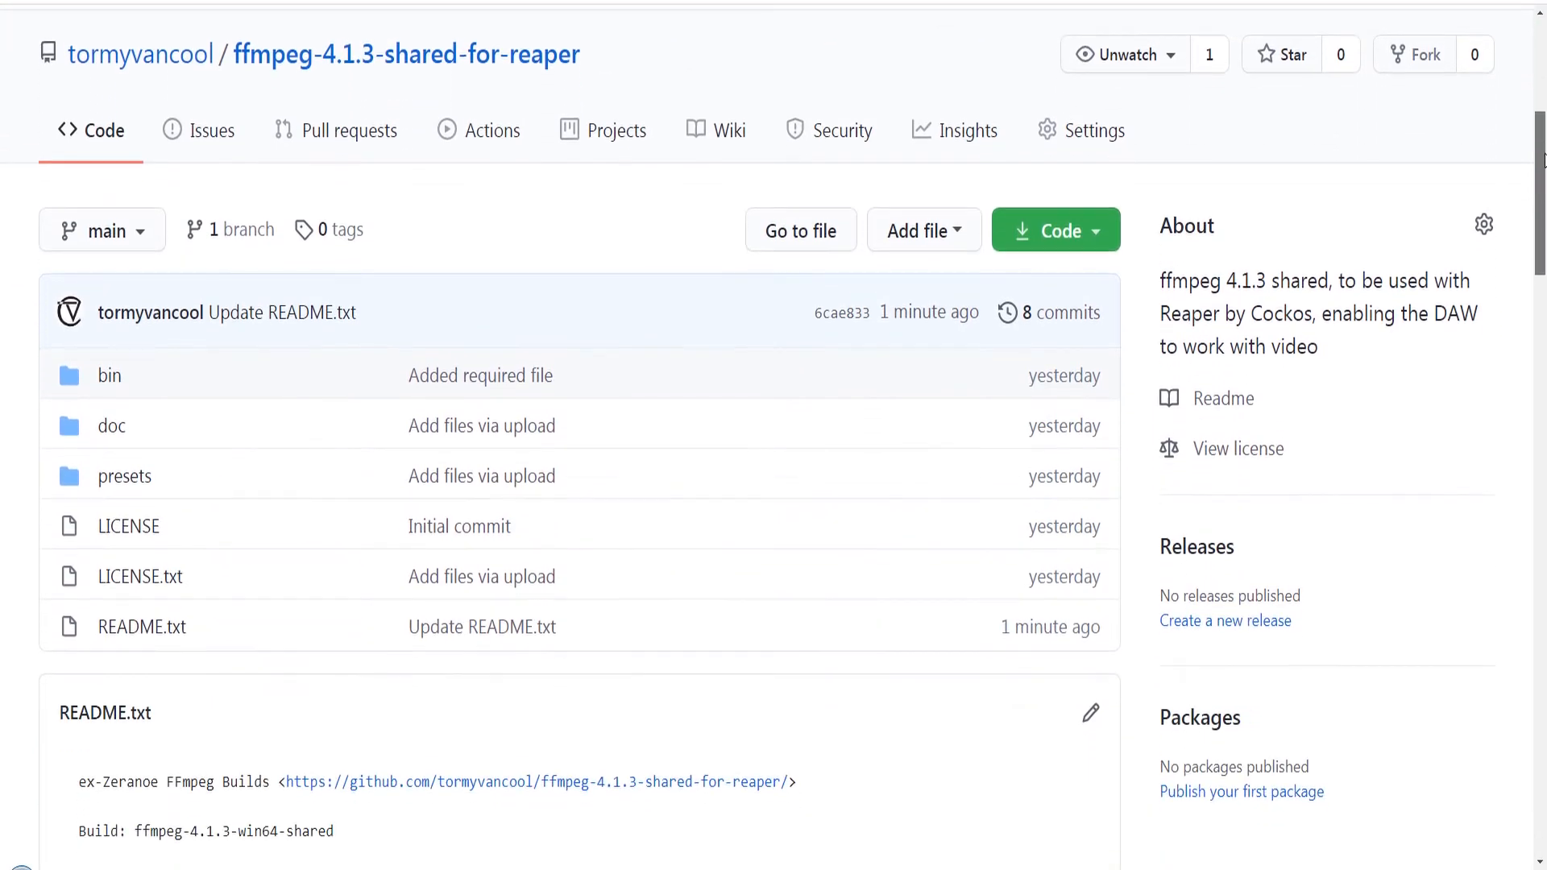
scroll("down", 3)
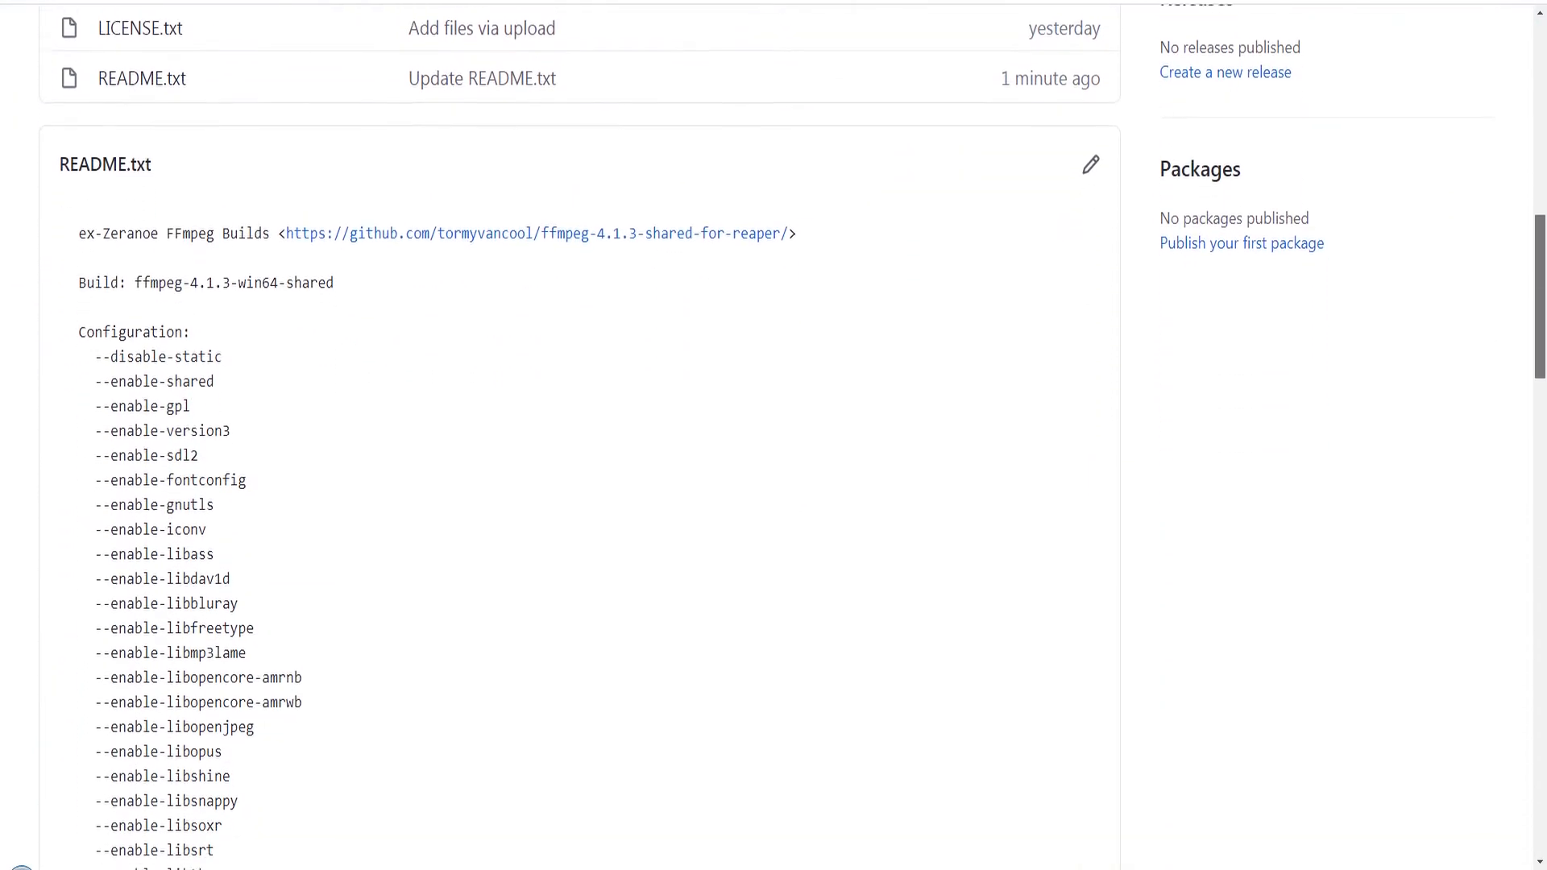
scroll("down", 3)
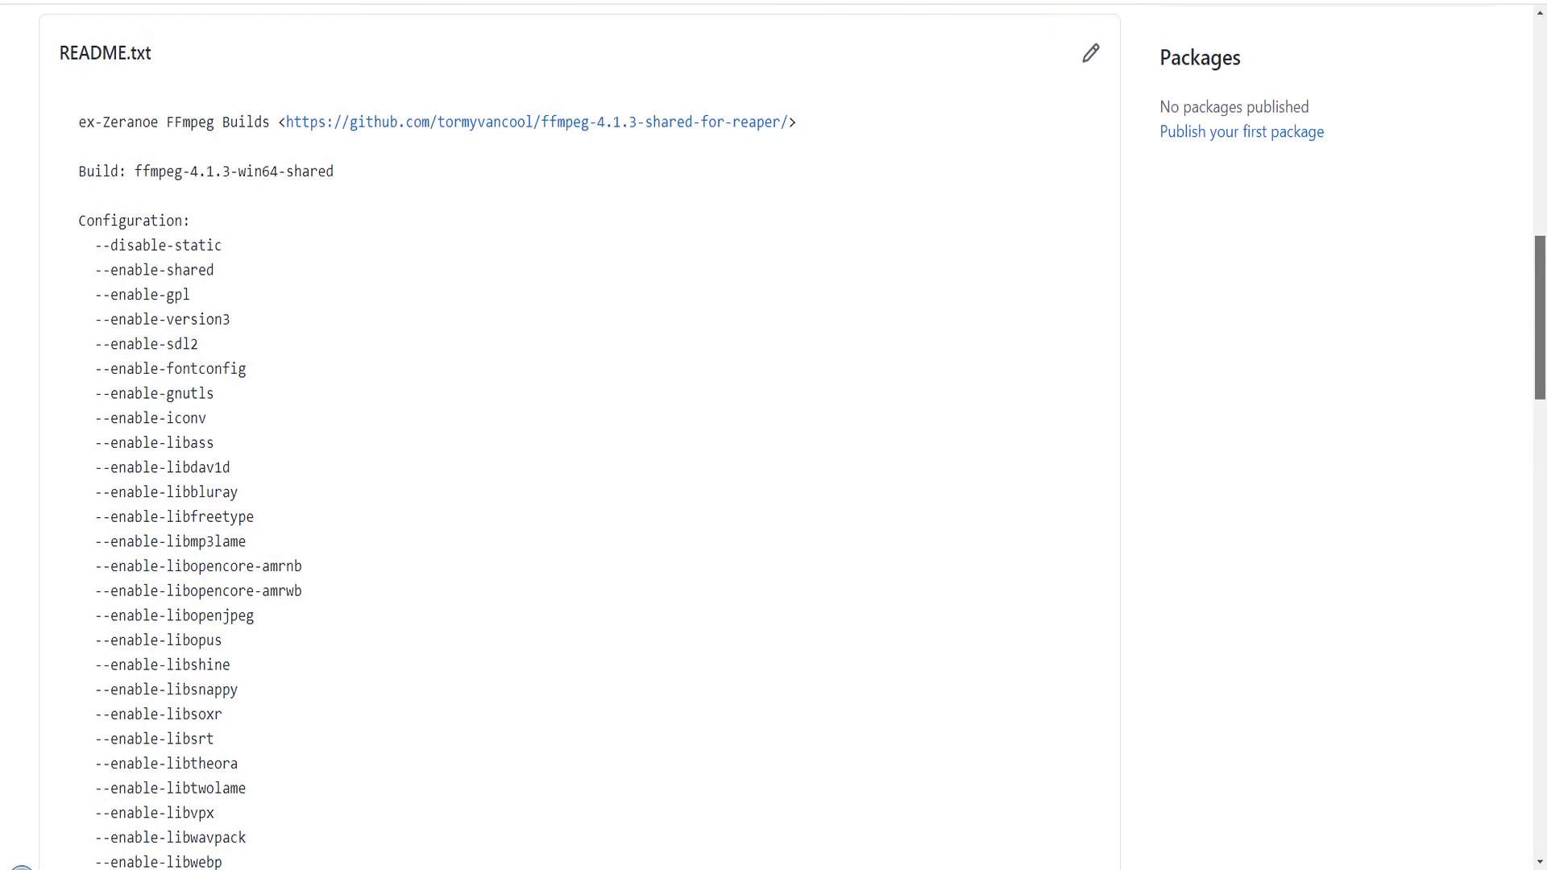
scroll("down", 3)
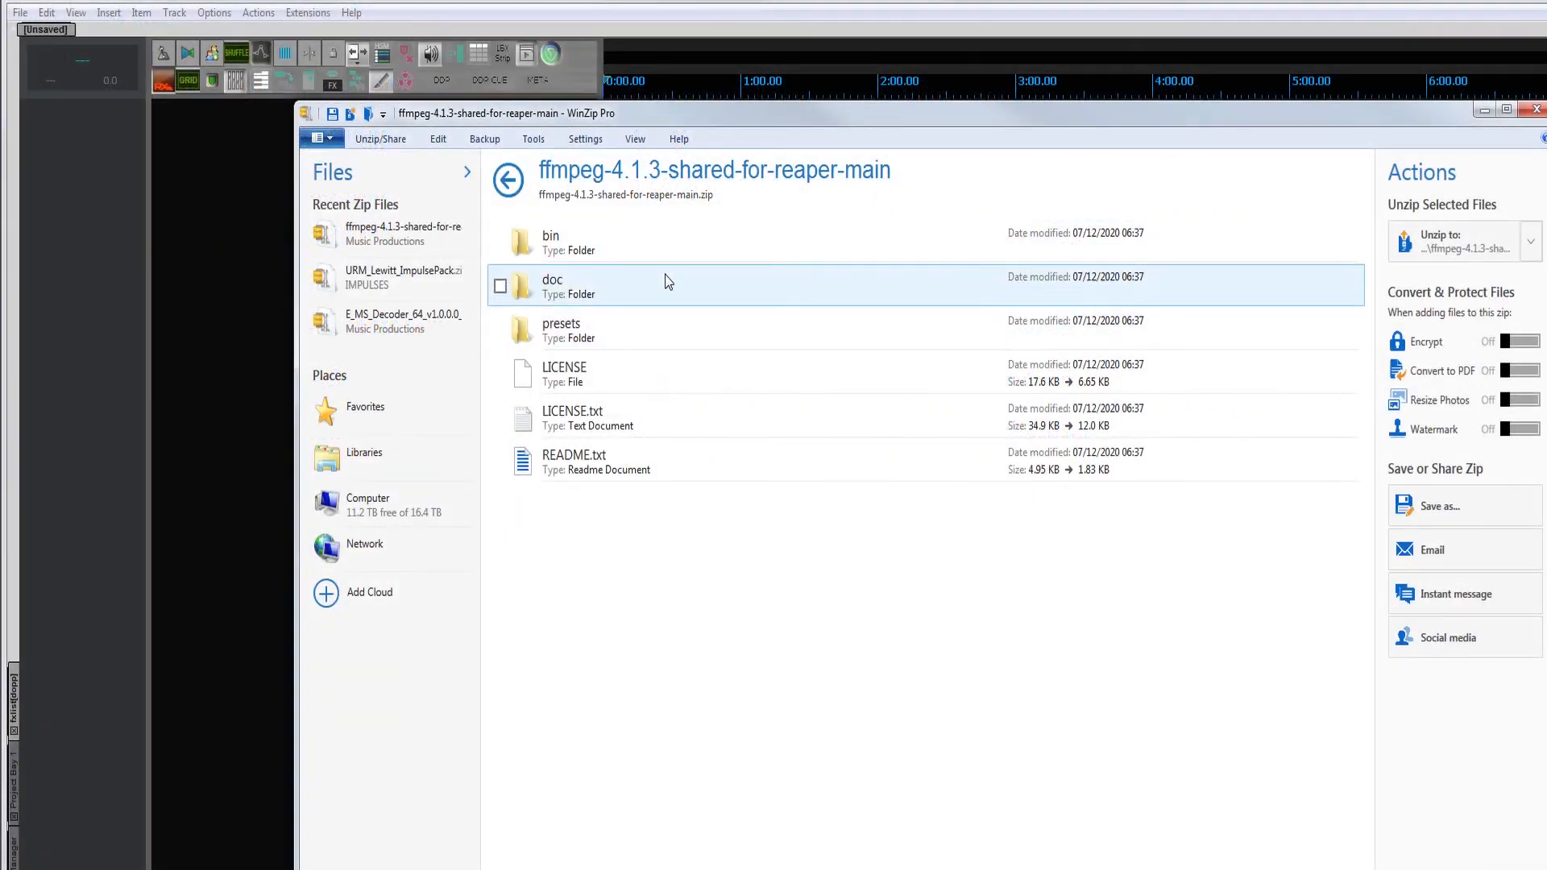
Copy the zip's bin folder DLLs into AppData\Roaming\REAPER\UserPlugins and close Explorer
double_click(551, 242)
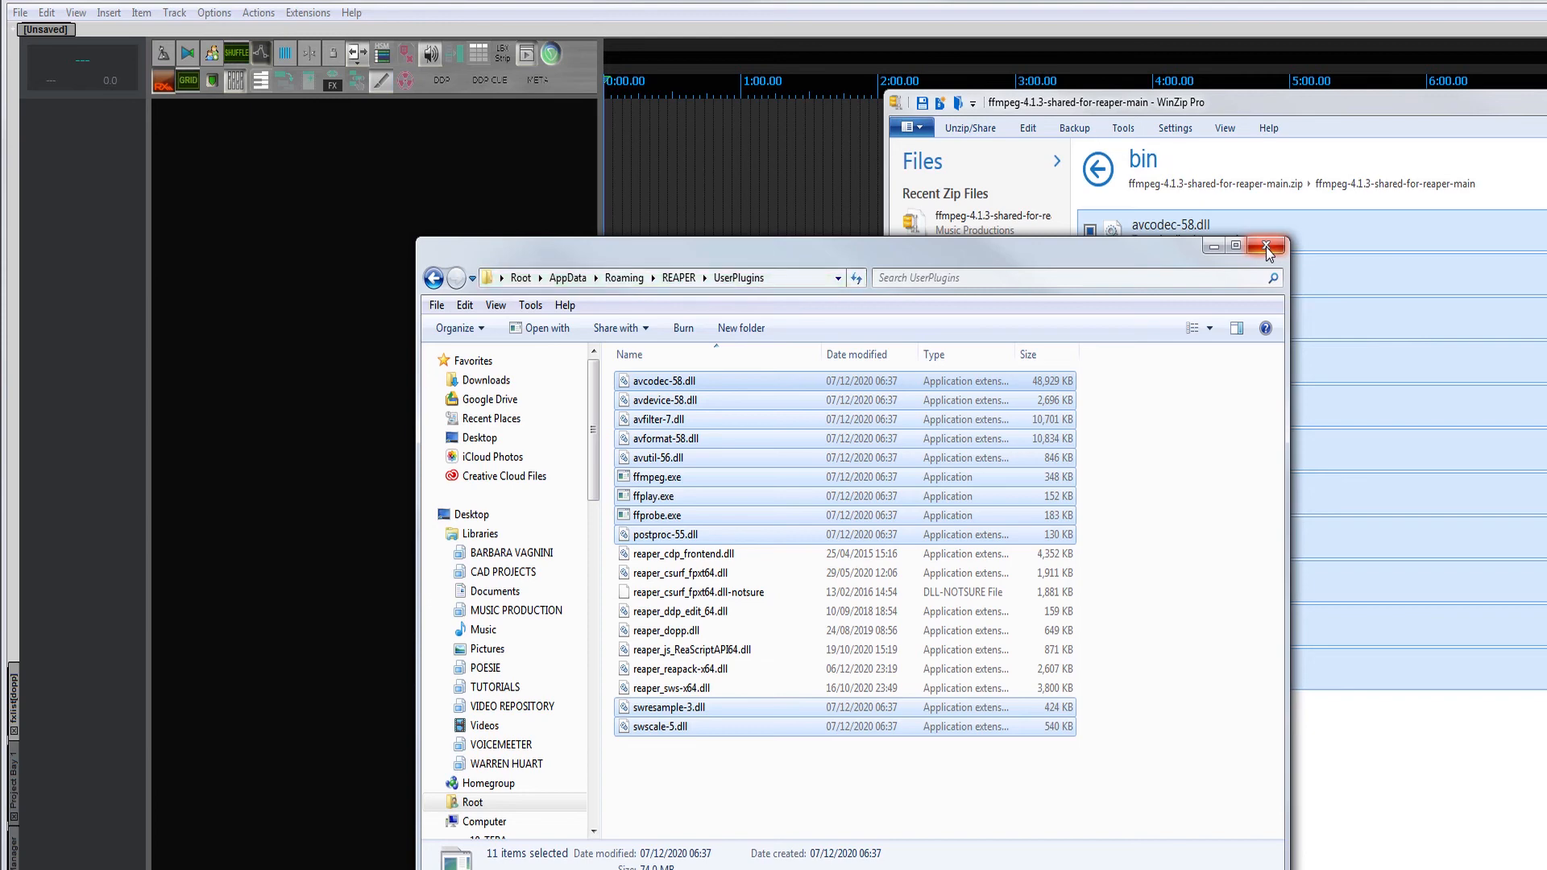
left_click(1267, 248)
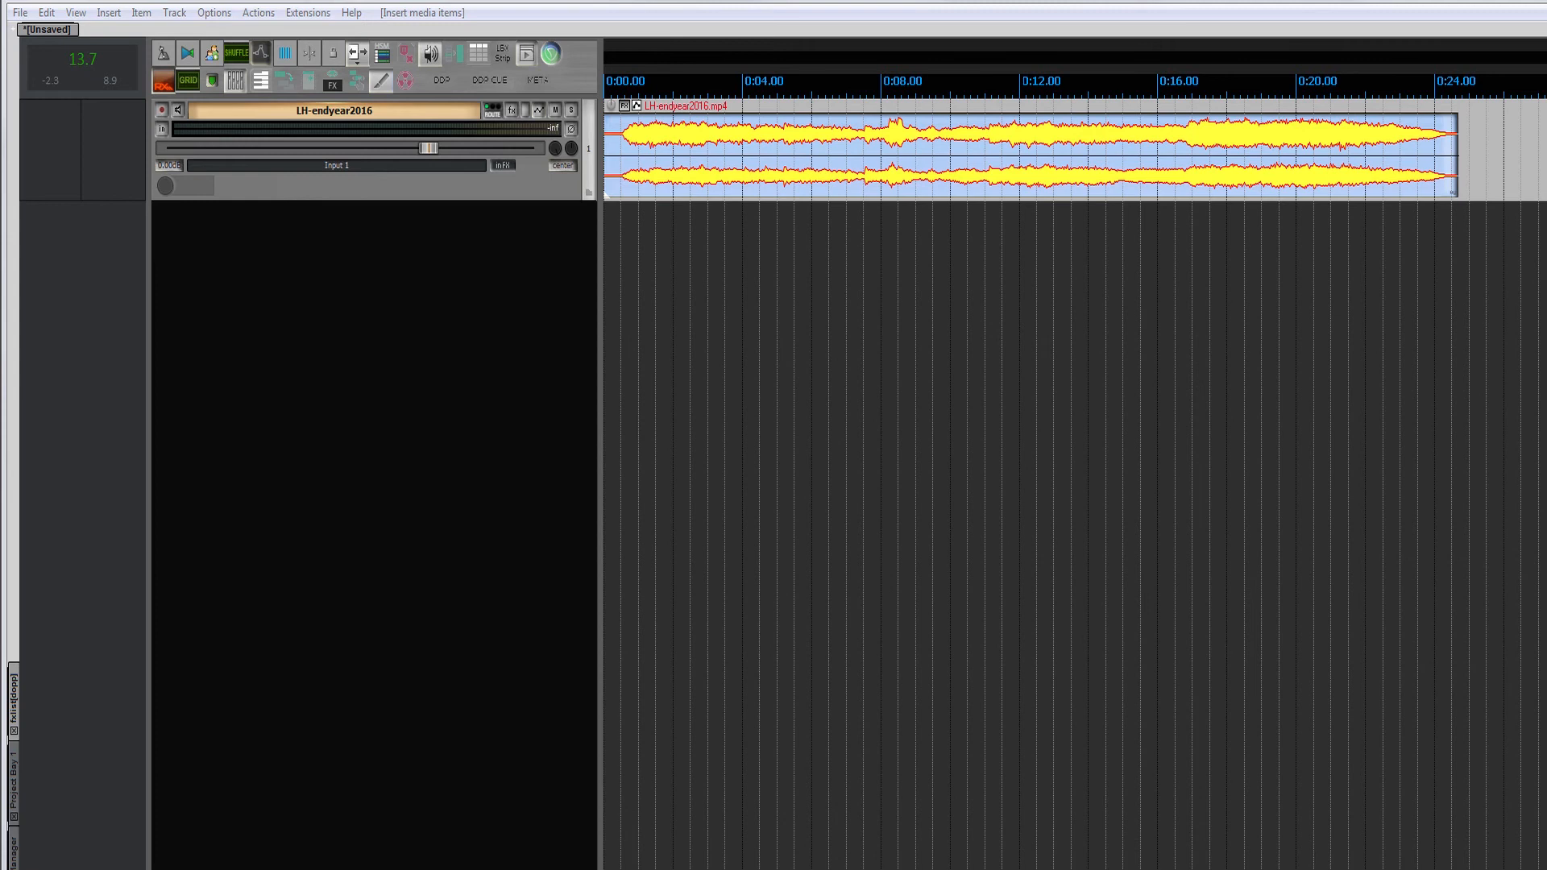
Show the Video Window via Ctrl+Shift+V and View > Video to play LH-endyear2016
key("Ctrl+Shift+V")
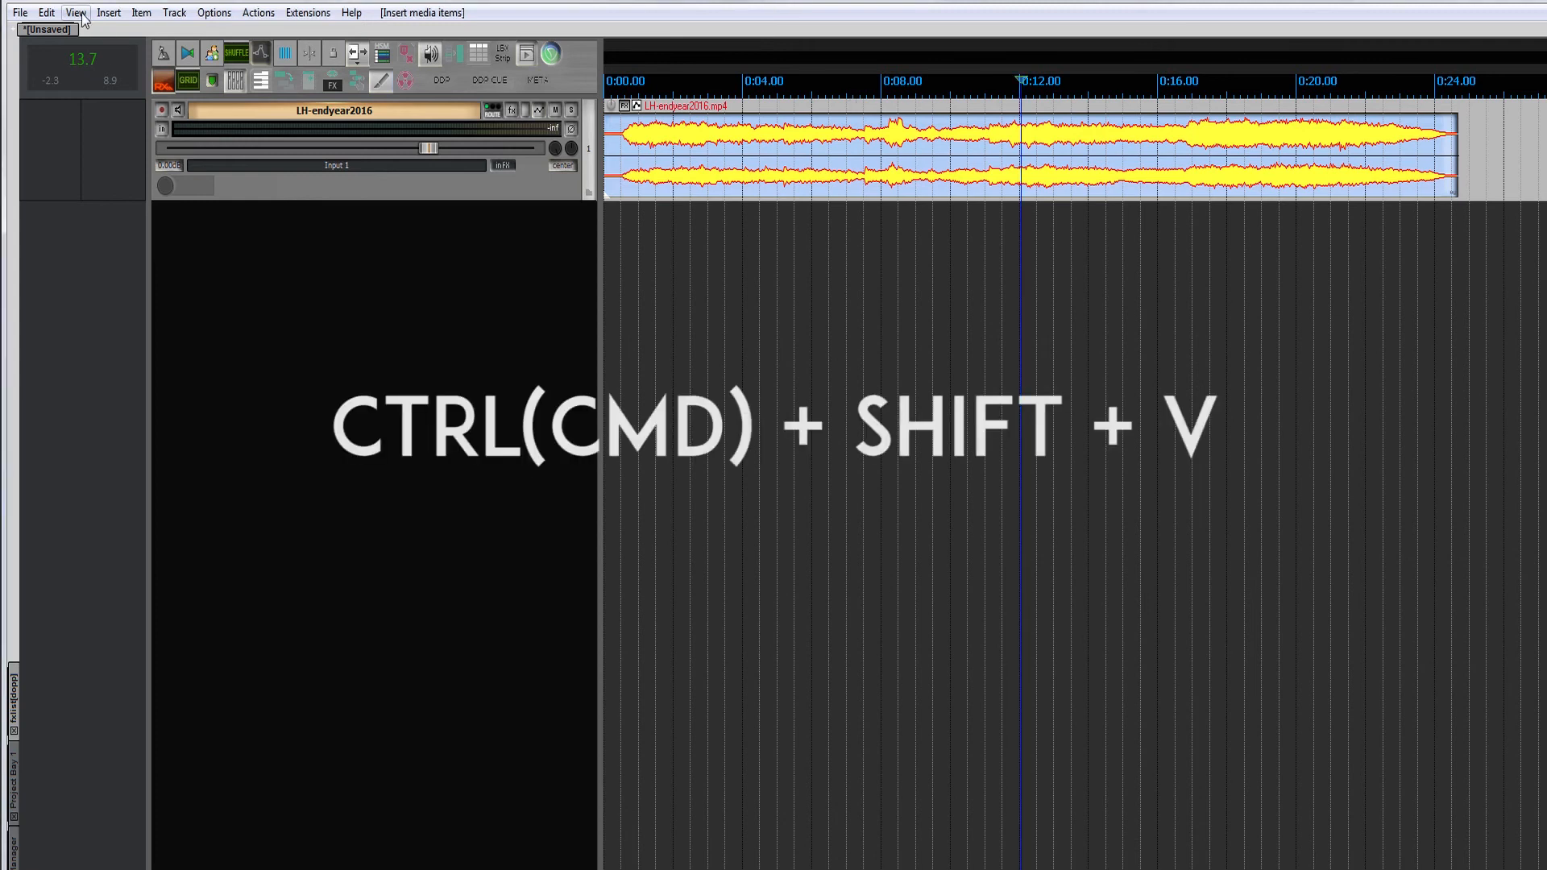
left_click(78, 13)
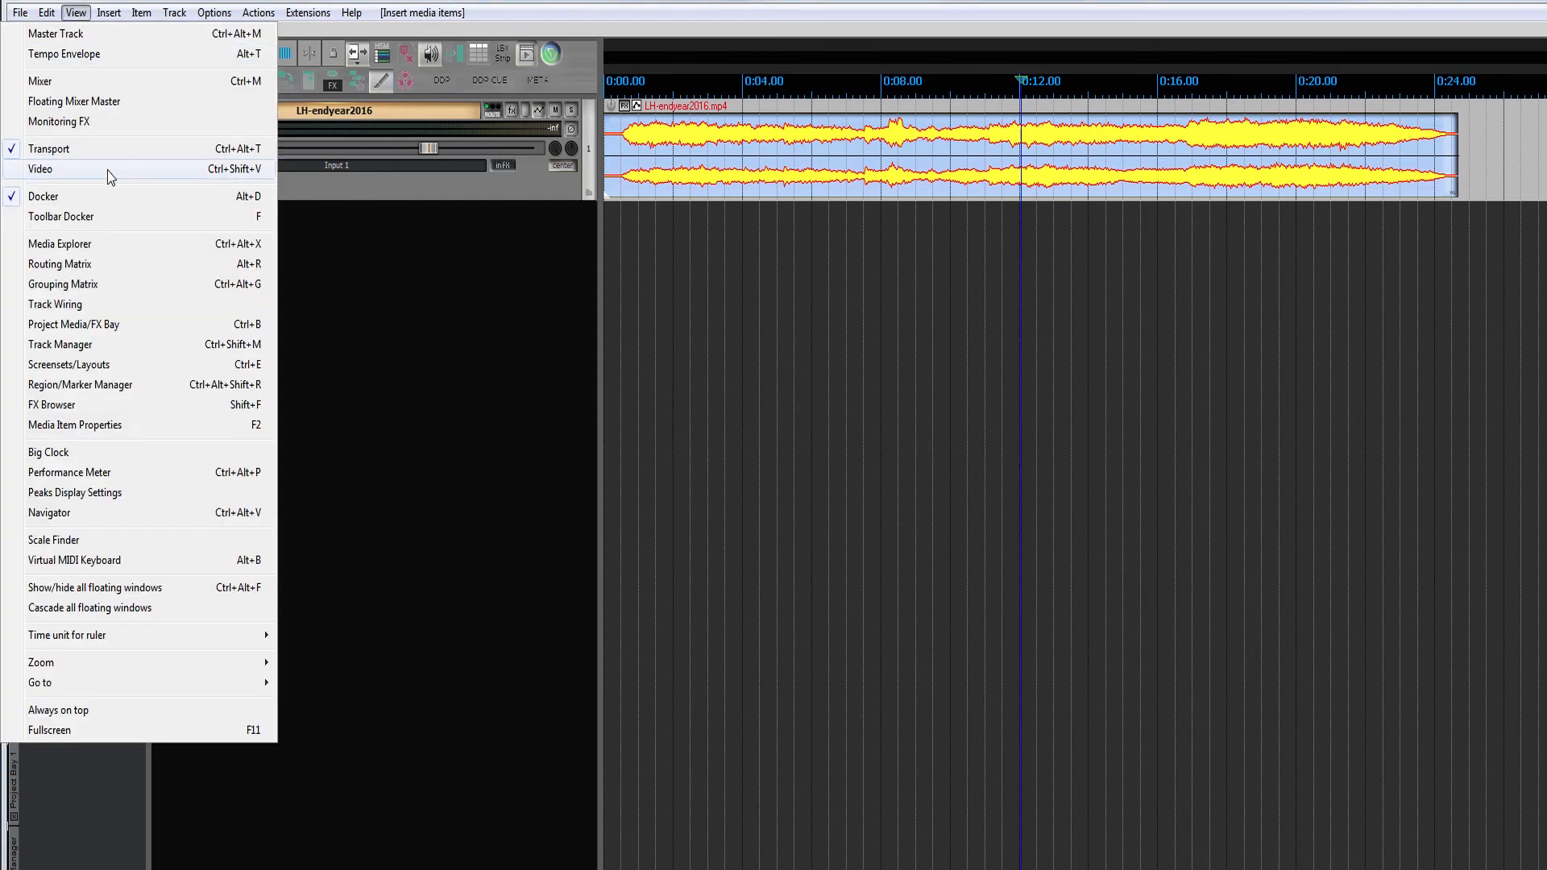
left_click(35, 170)
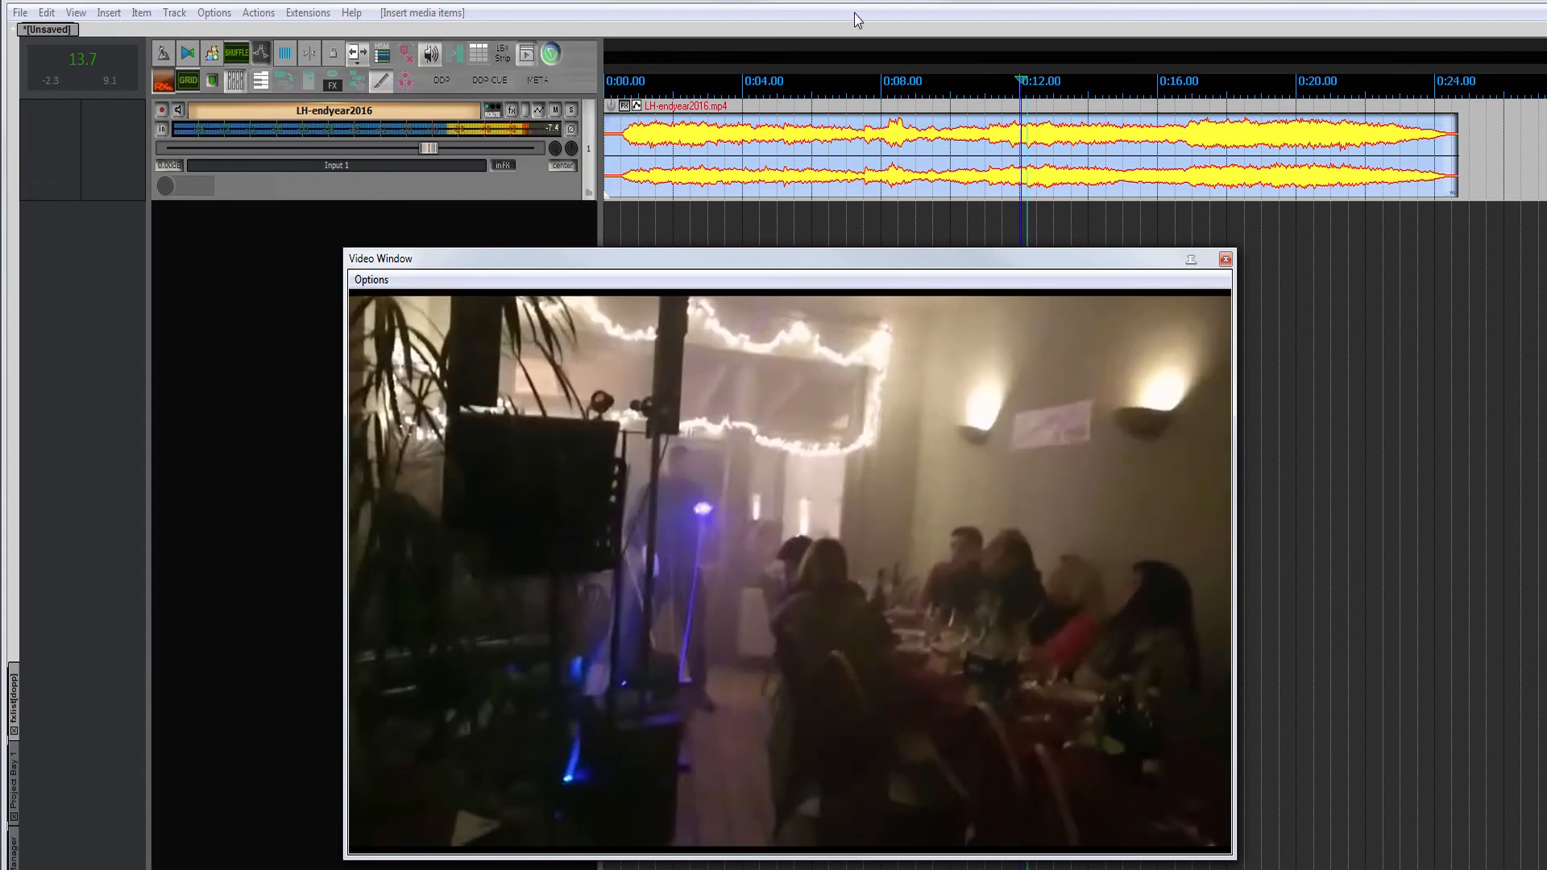